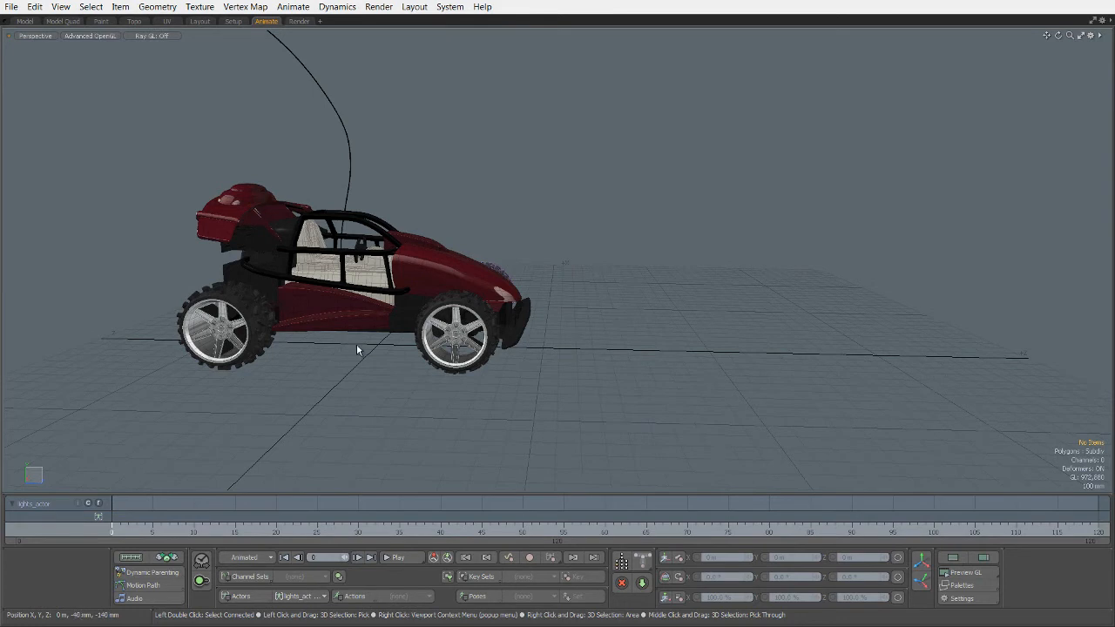
# Select the red RC buggy and create a new actor named car from it.
pyautogui.click(358, 262)
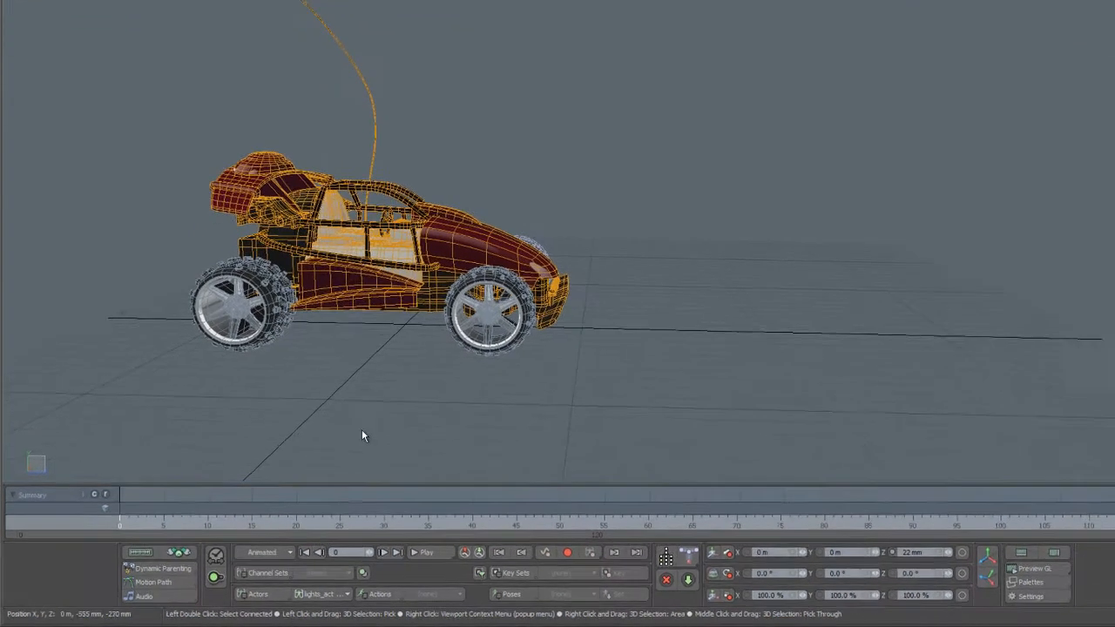
pyautogui.rightClick(363, 434)
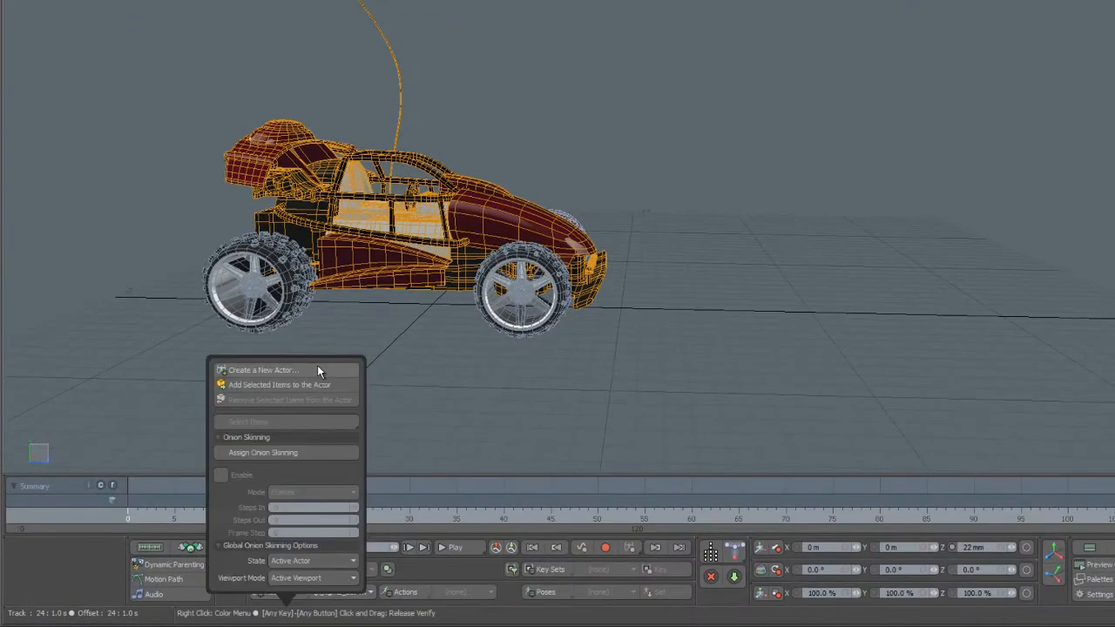
pyautogui.click(264, 370)
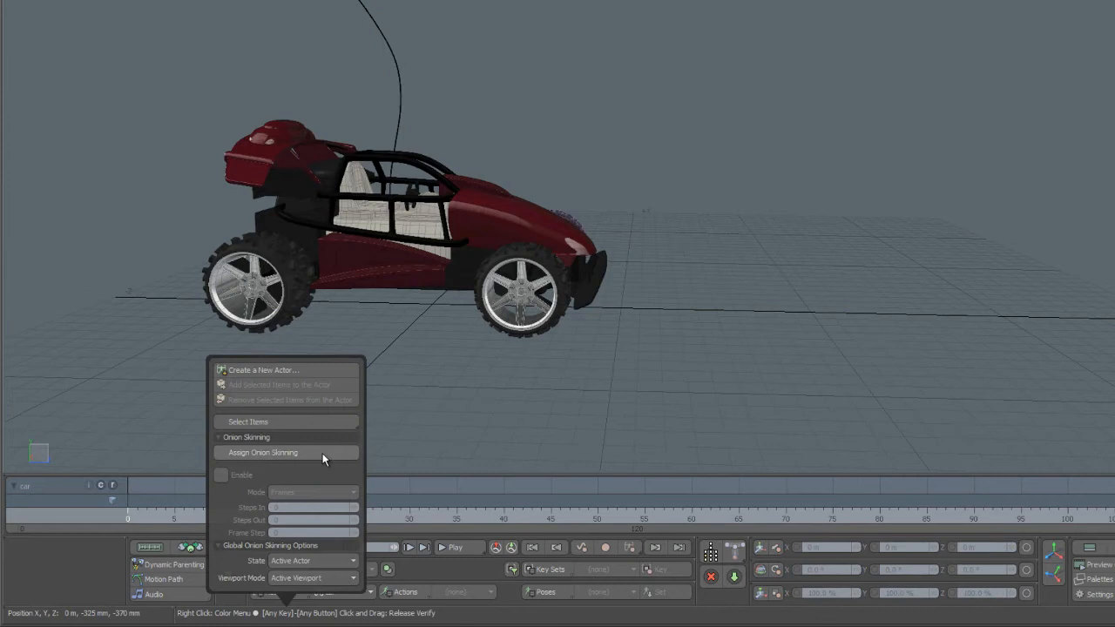
# Enable onion skinning on the car actor: Frames mode, 3 steps in/out, frame step 5.
pyautogui.click(263, 452)
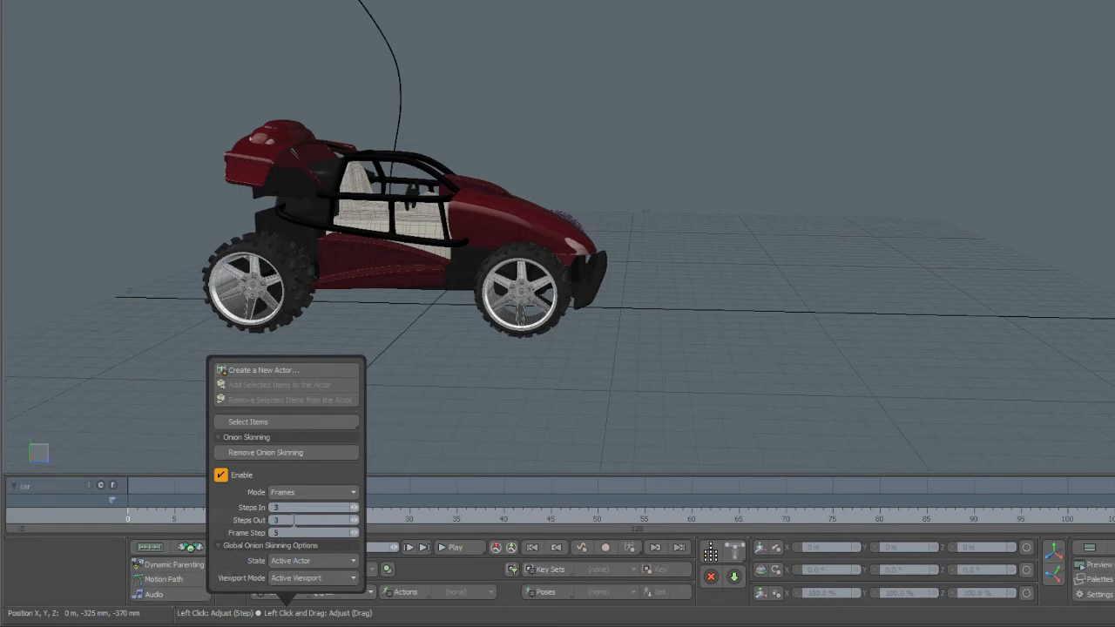
pyautogui.click(542, 411)
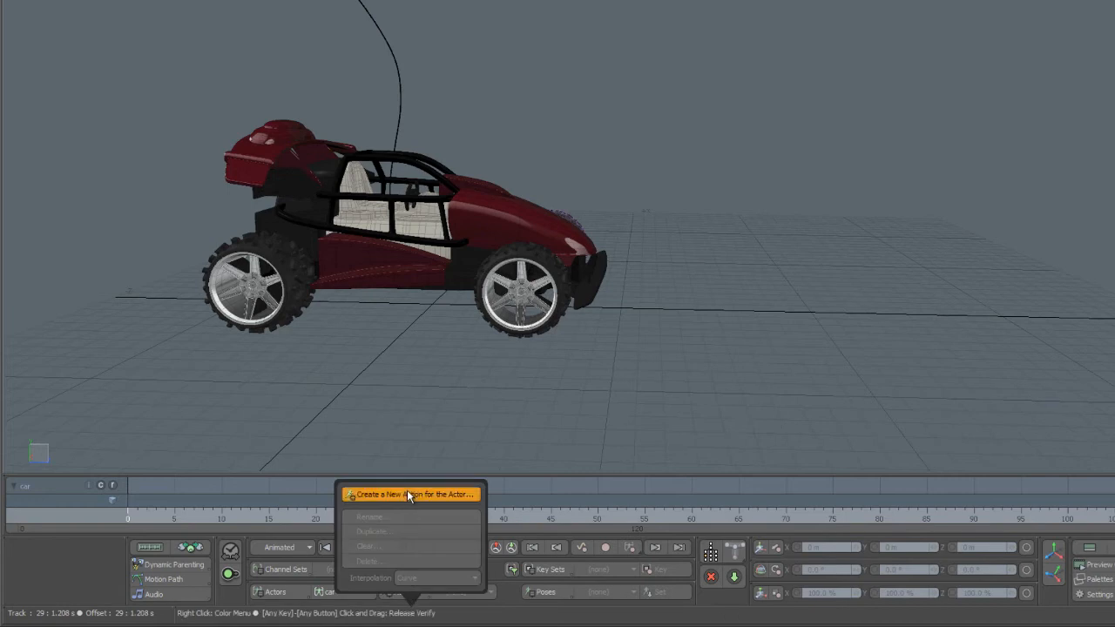
# Create a new action named rollForward for the car actor.
pyautogui.click(412, 495)
pyautogui.write('rollForward')
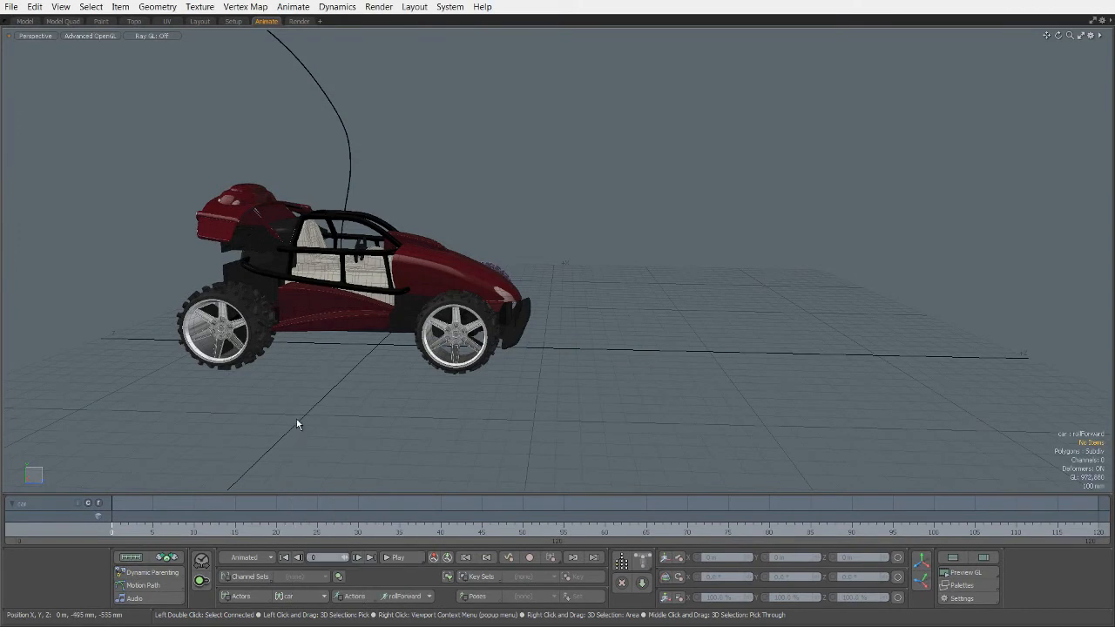
# Key the car moving forward on Z at frame 60, then scrub the timeline to preview.
pyautogui.click(408, 285)
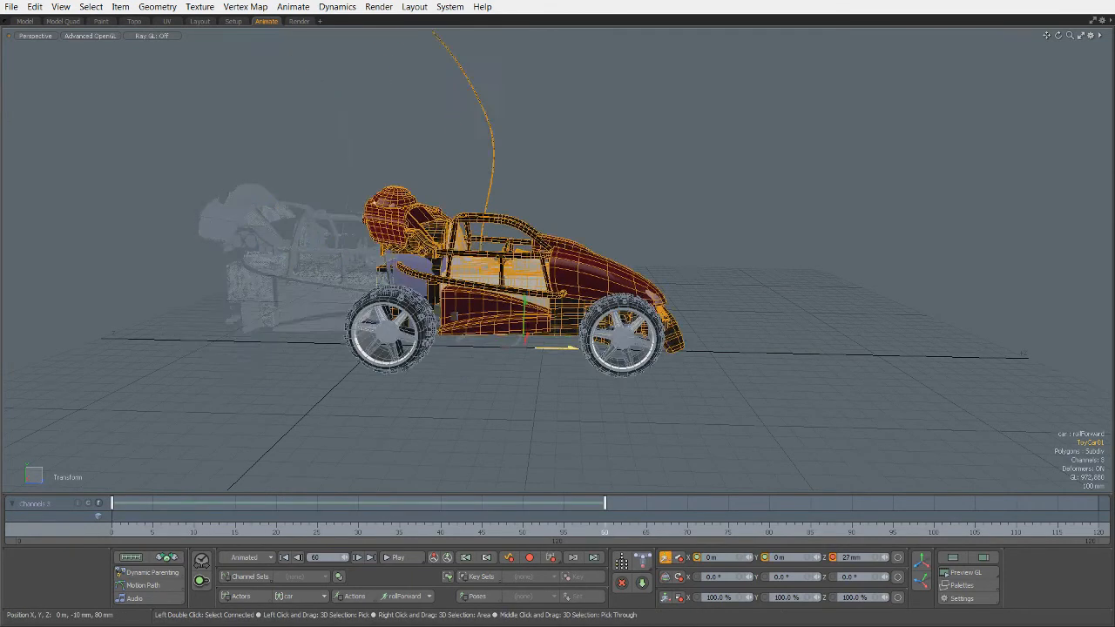
pyautogui.moveTo(604, 503); pyautogui.dragTo(531, 502)
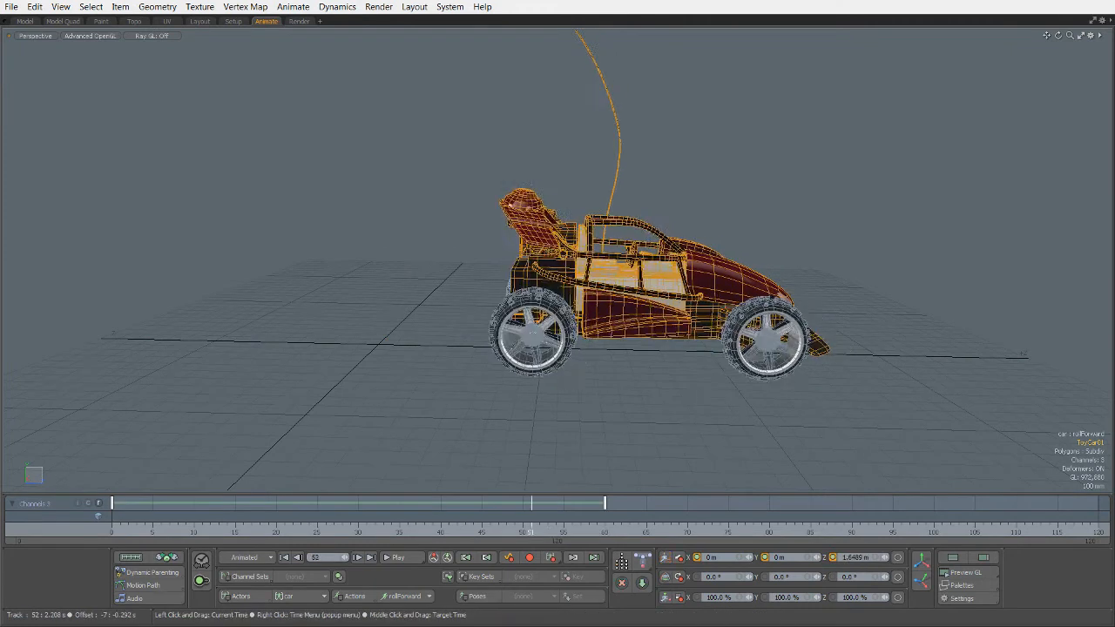
pyautogui.moveTo(531, 503); pyautogui.dragTo(353, 503)
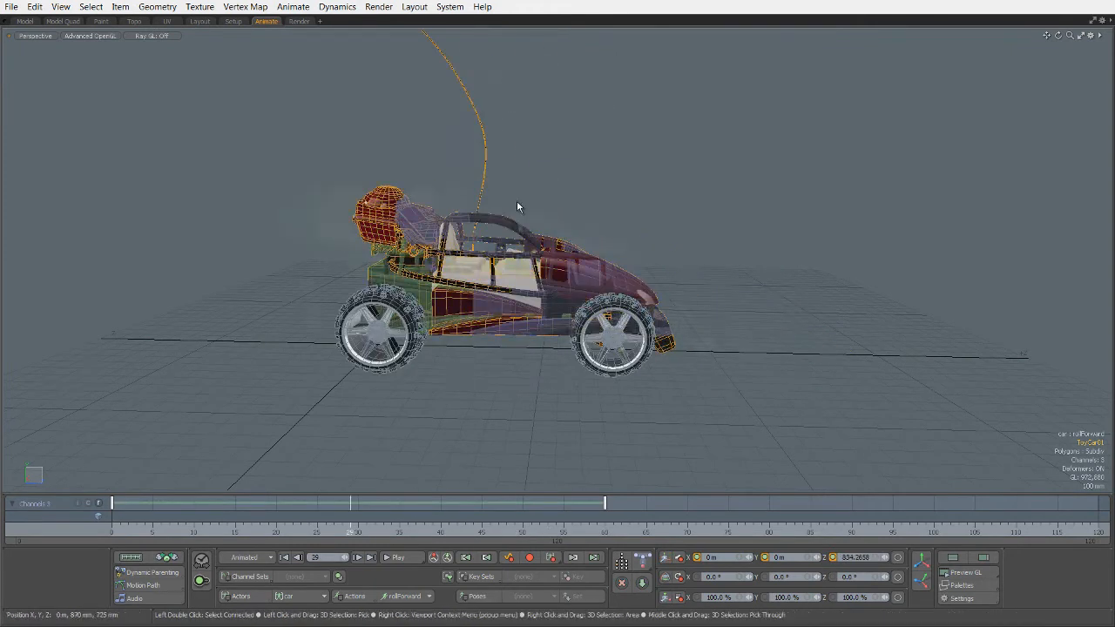
pyautogui.moveTo(264, 280)
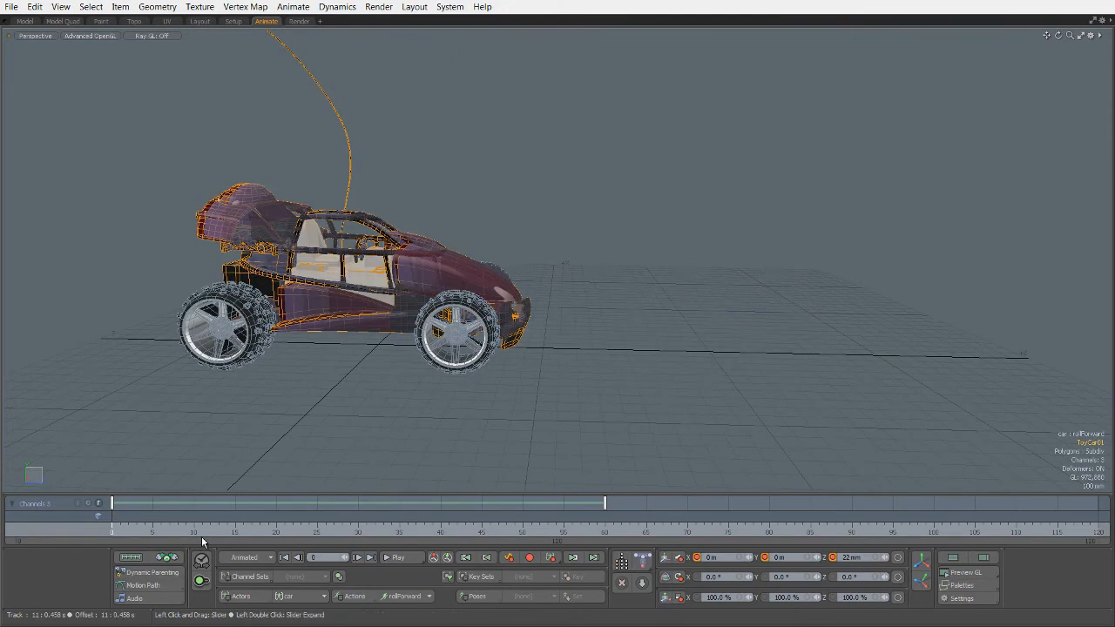
pyautogui.moveTo(200, 532); pyautogui.dragTo(353, 531)
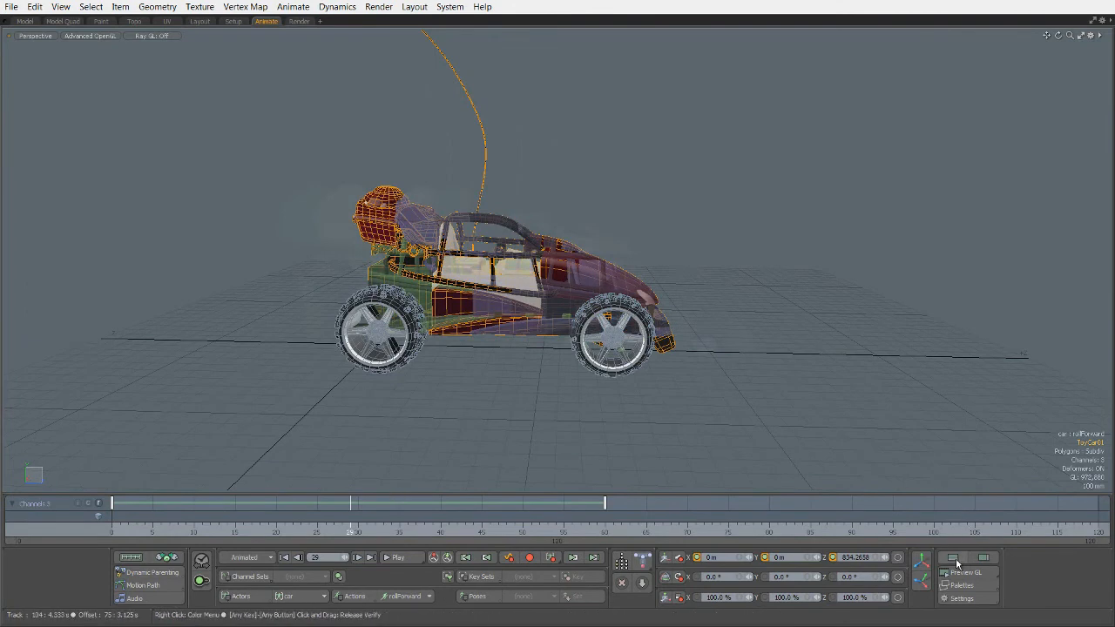
# Show the Graph Editor with ToyCar01's Position Z curve reaching 1.732 m at frame 60.
pyautogui.click(957, 559)
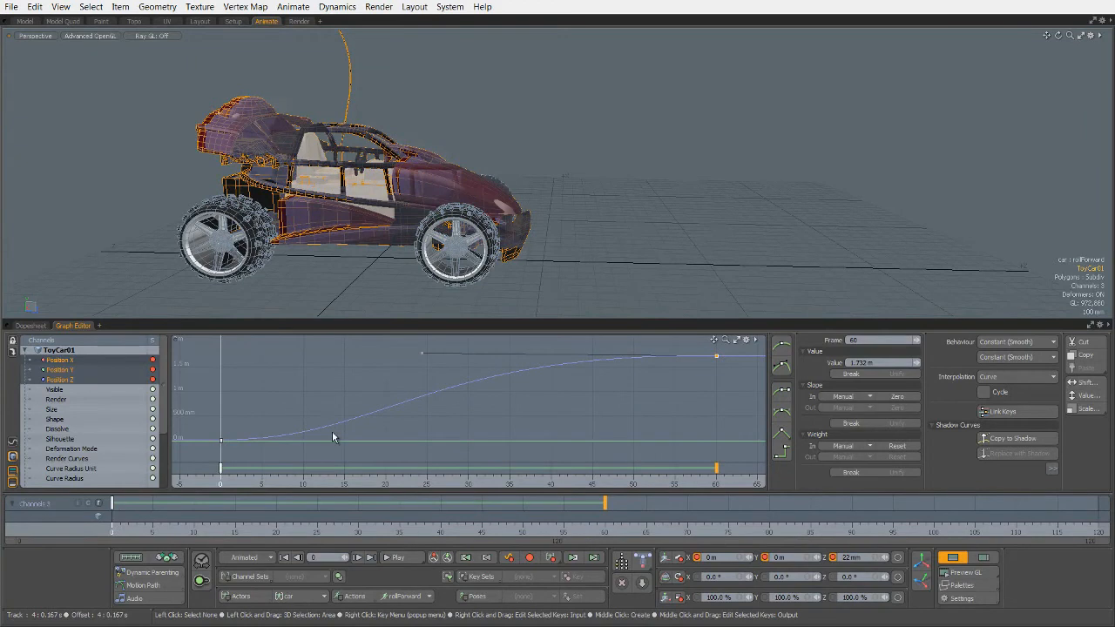
pyautogui.moveTo(324, 432)
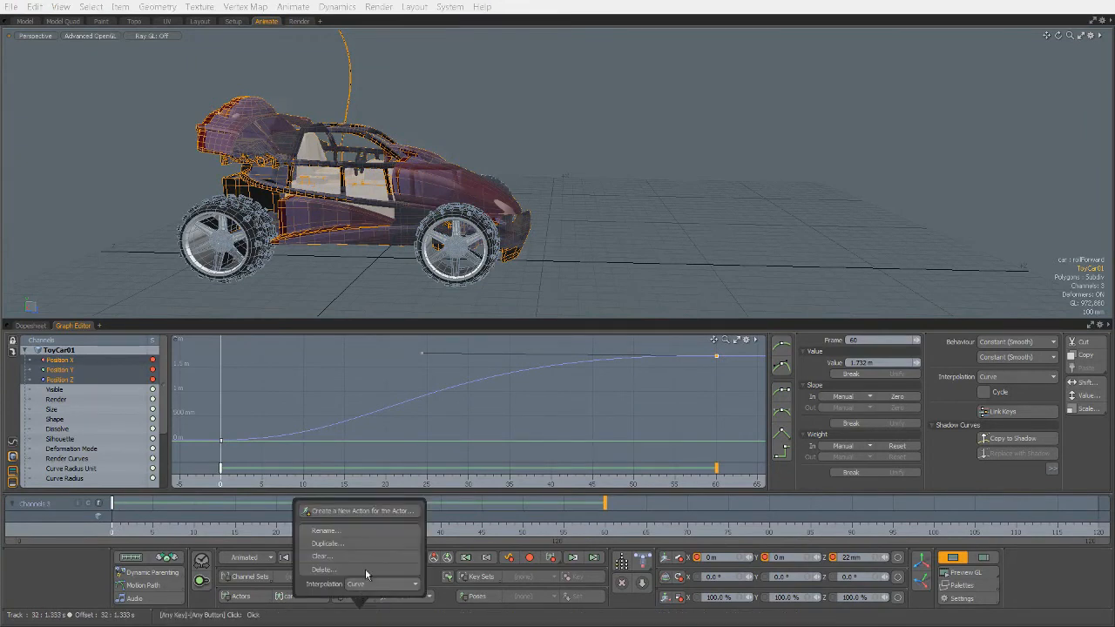
# Duplicate rollForward as rollForward_v2 with Make Active ticked.
pyautogui.click(334, 543)
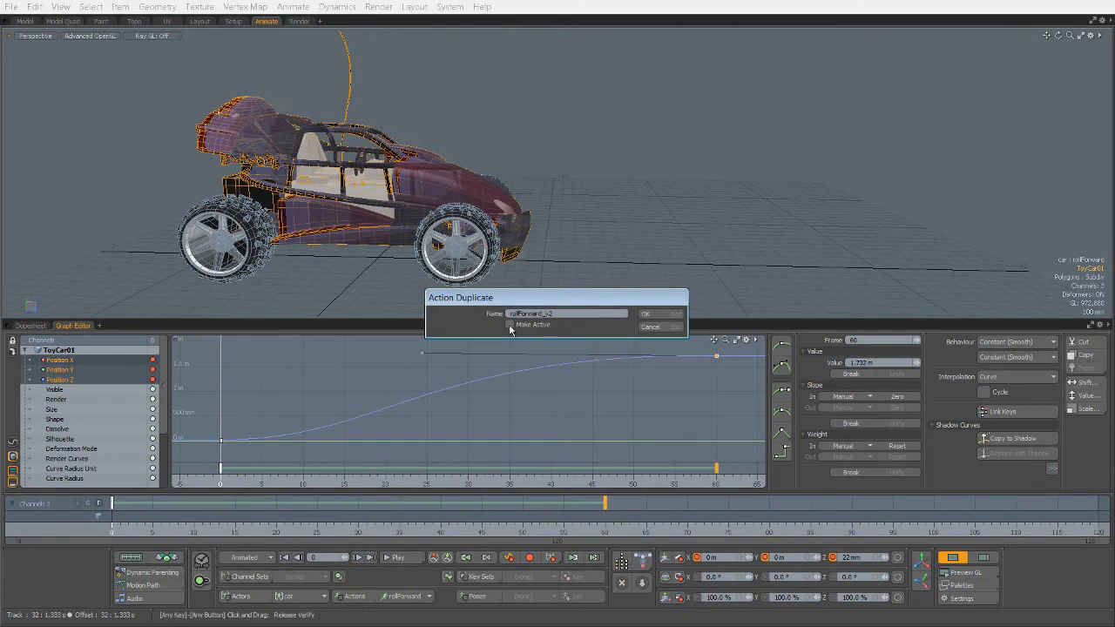
pyautogui.click(511, 324)
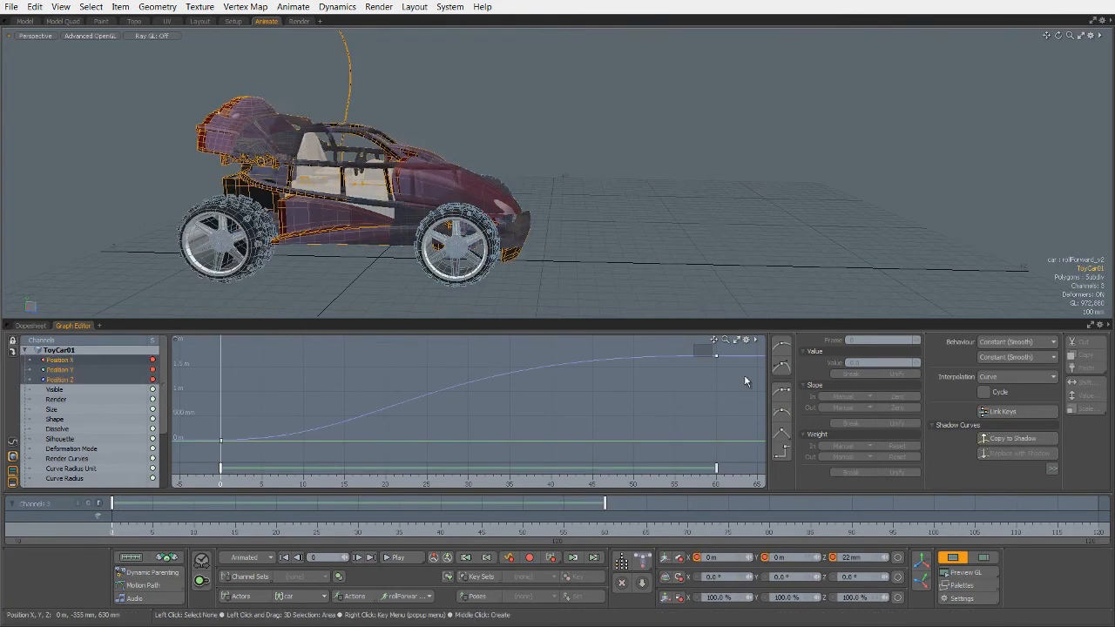
# Reshape the frame-60 Position Z key's incoming tangent so the curve accelerates into it.
pyautogui.click(707, 359)
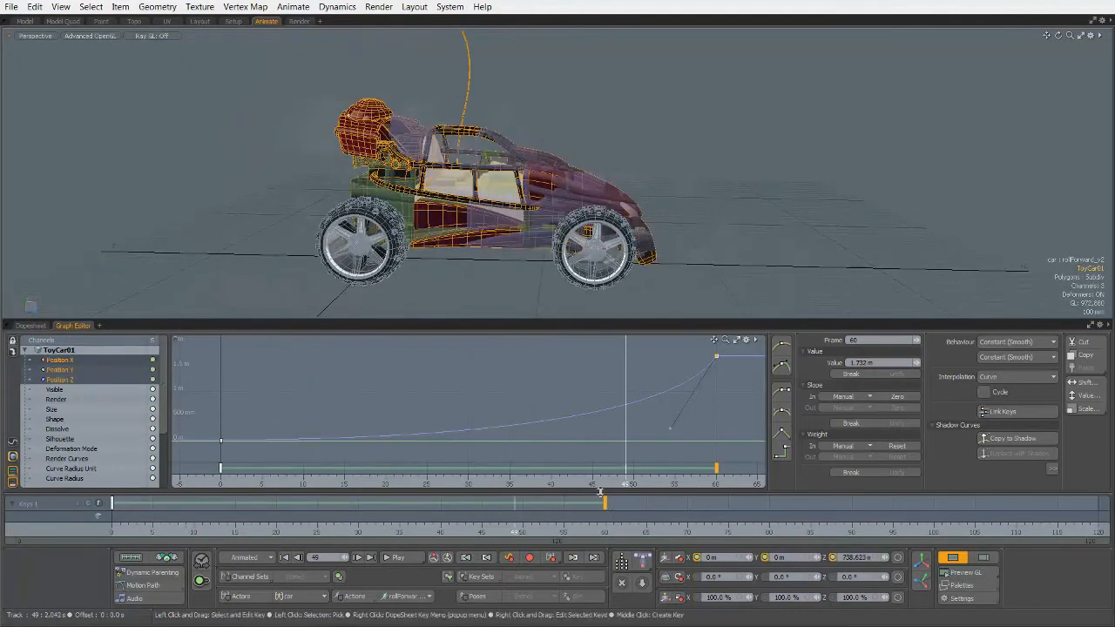
pyautogui.click(422, 596)
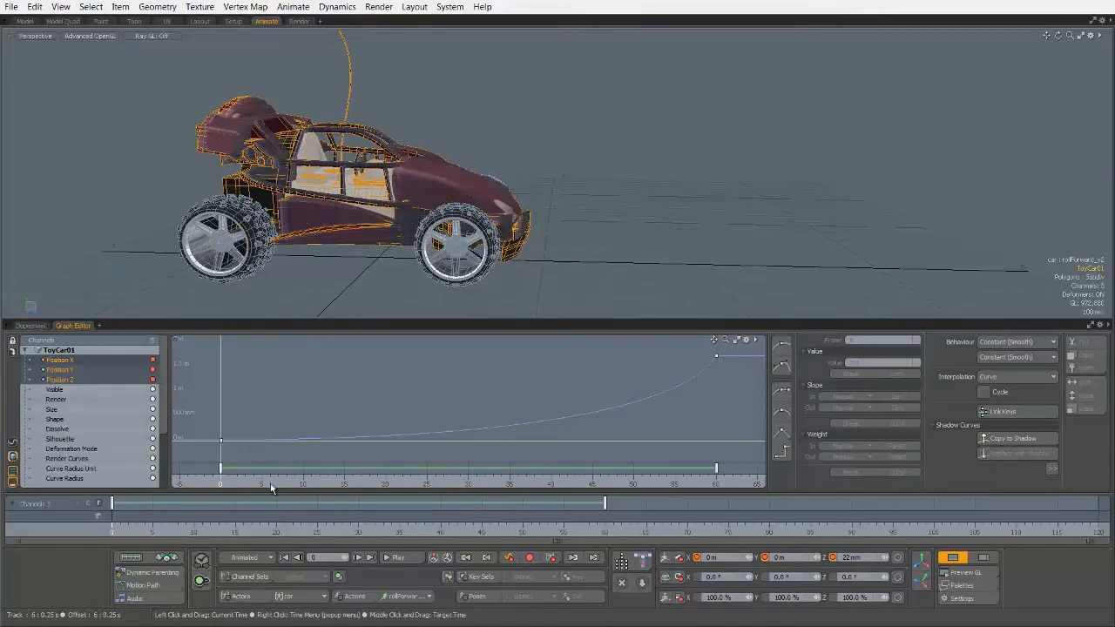
pyautogui.moveTo(260, 508)
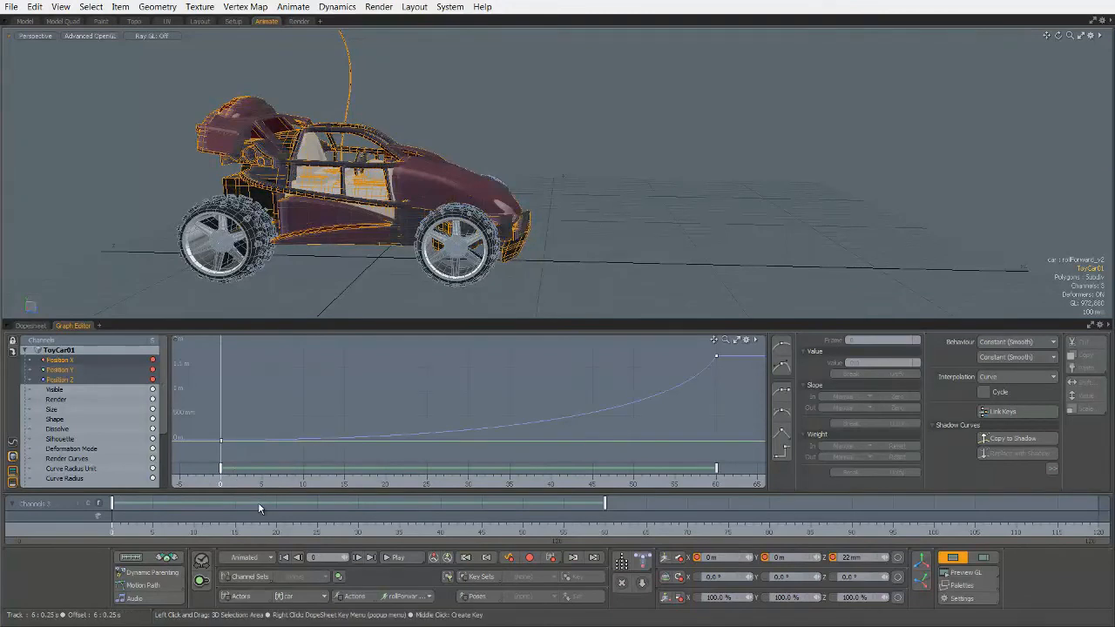